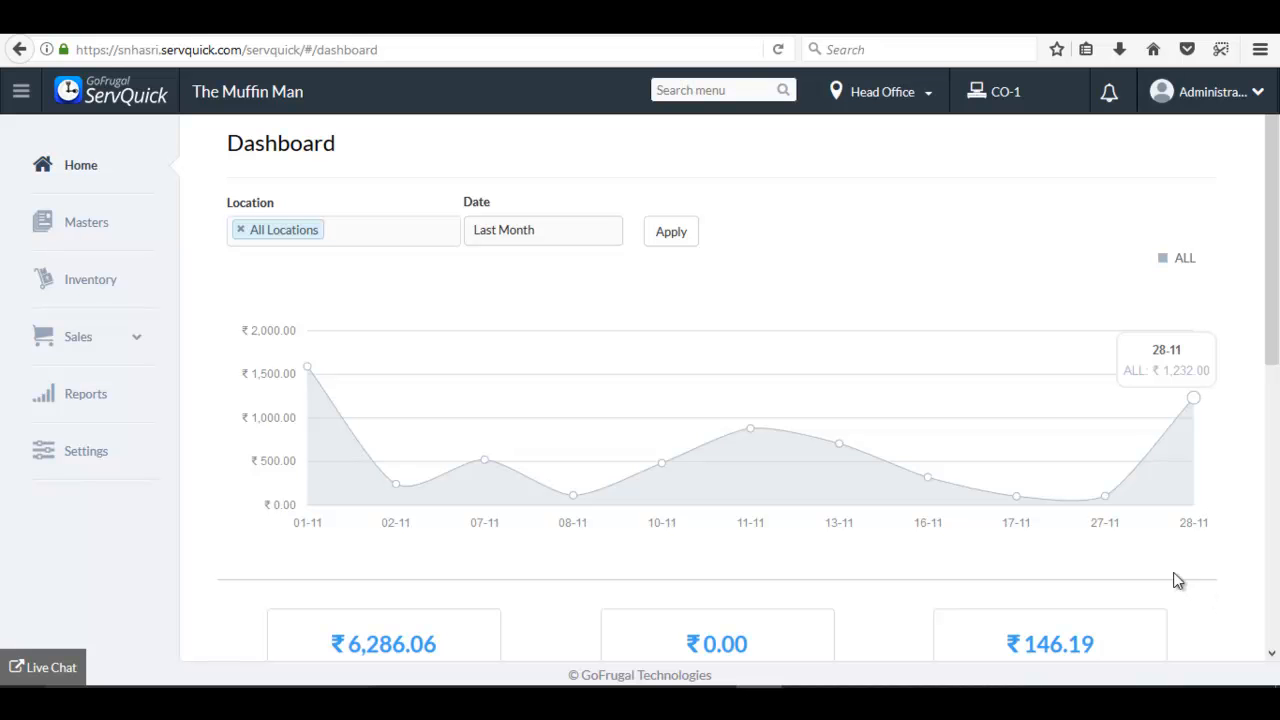
- Go to Inventory and open the Transfer Out records list
{"action": "left_click", "coordinate": [91, 279]}
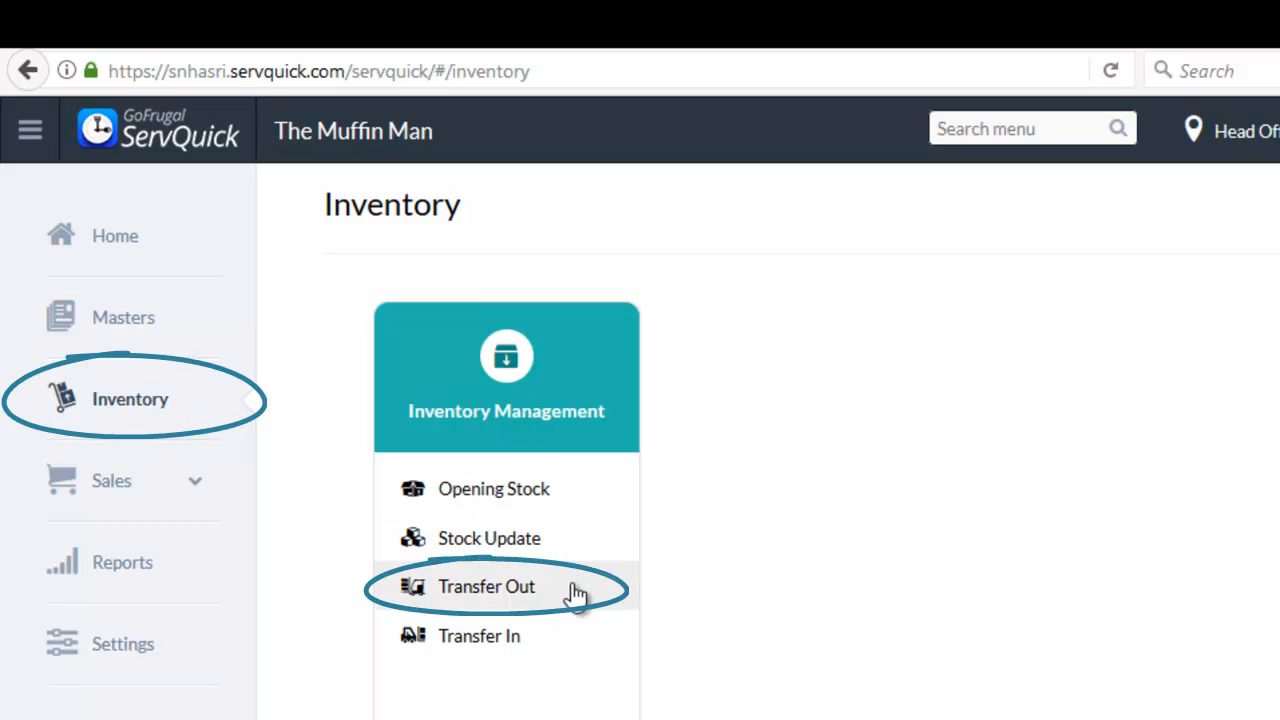
{"action": "left_click", "coordinate": [483, 587]}
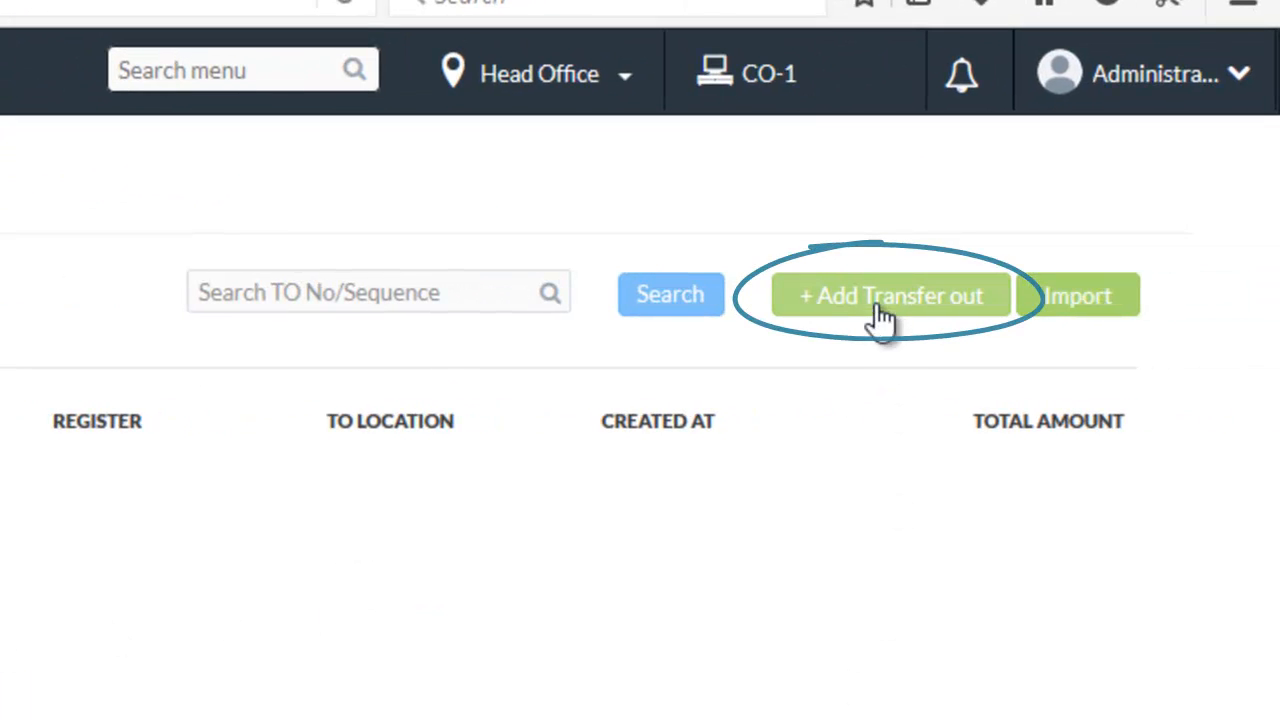
- Add a transfer out with From Location Branch office 1 and To Location Head Office
{"action": "left_click", "coordinate": [892, 295]}
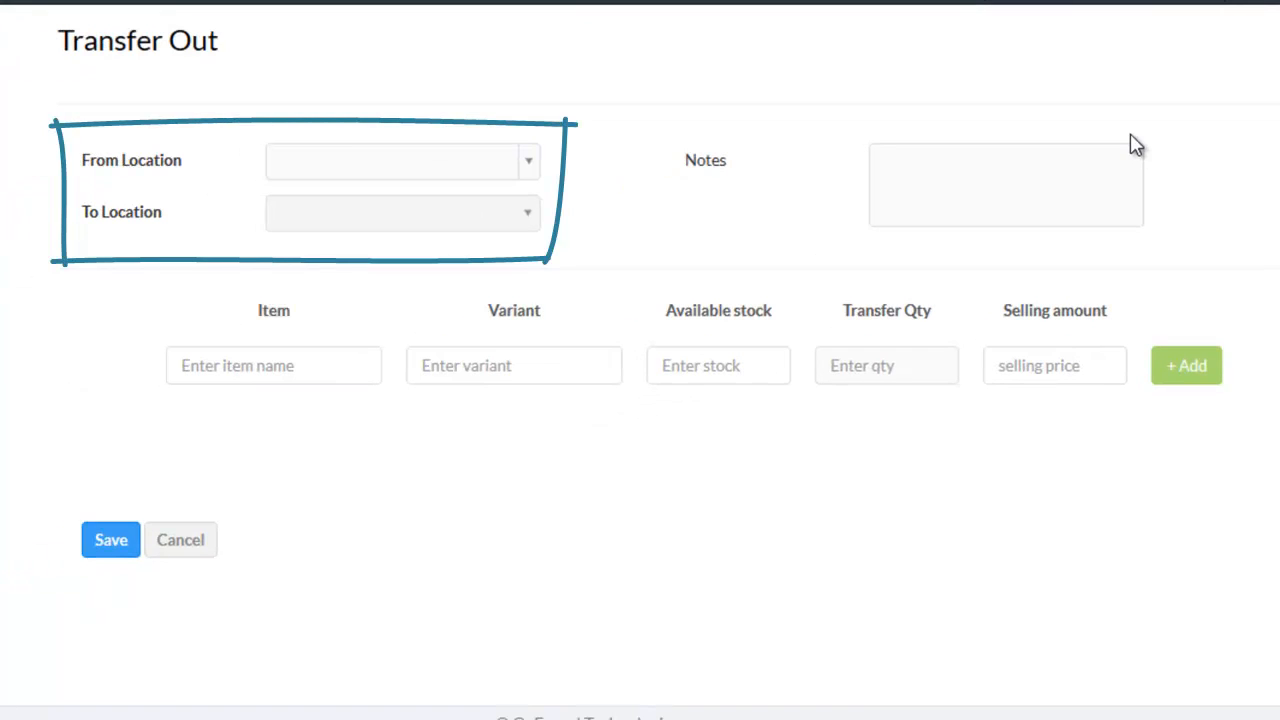
{"action": "mouse_move", "coordinate": [556, 97]}
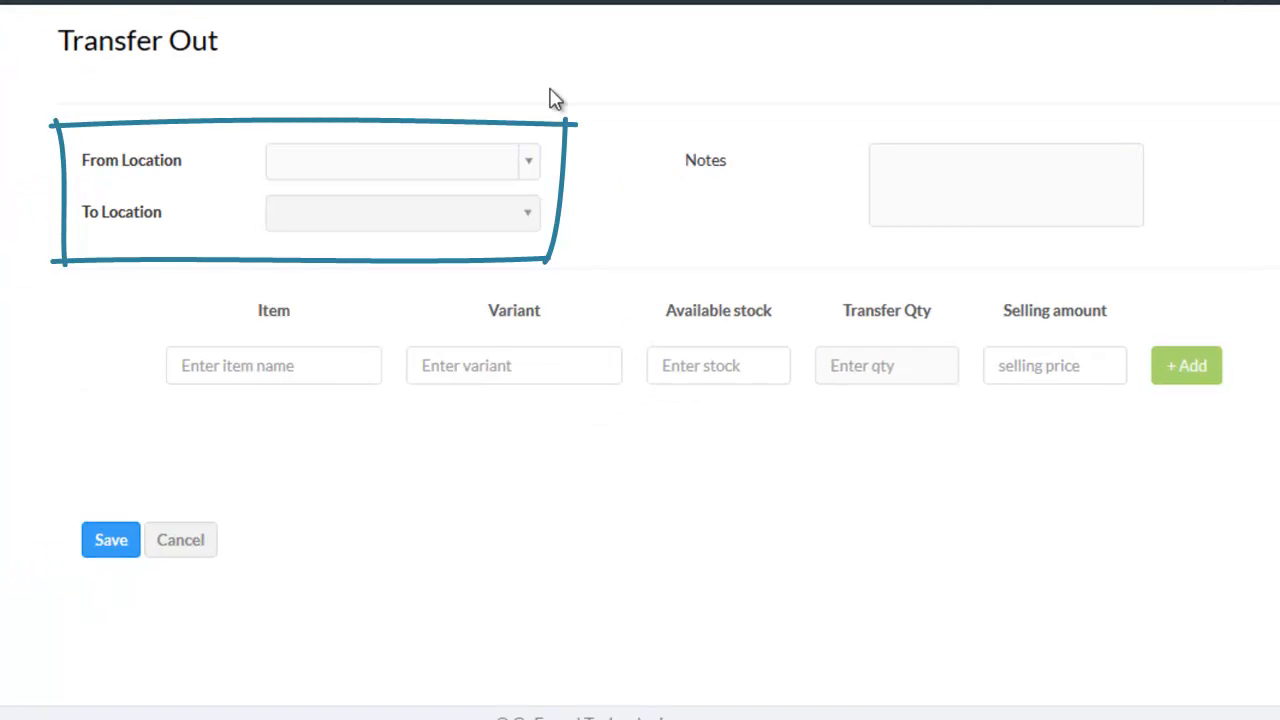
{"action": "mouse_move", "coordinate": [593, 108]}
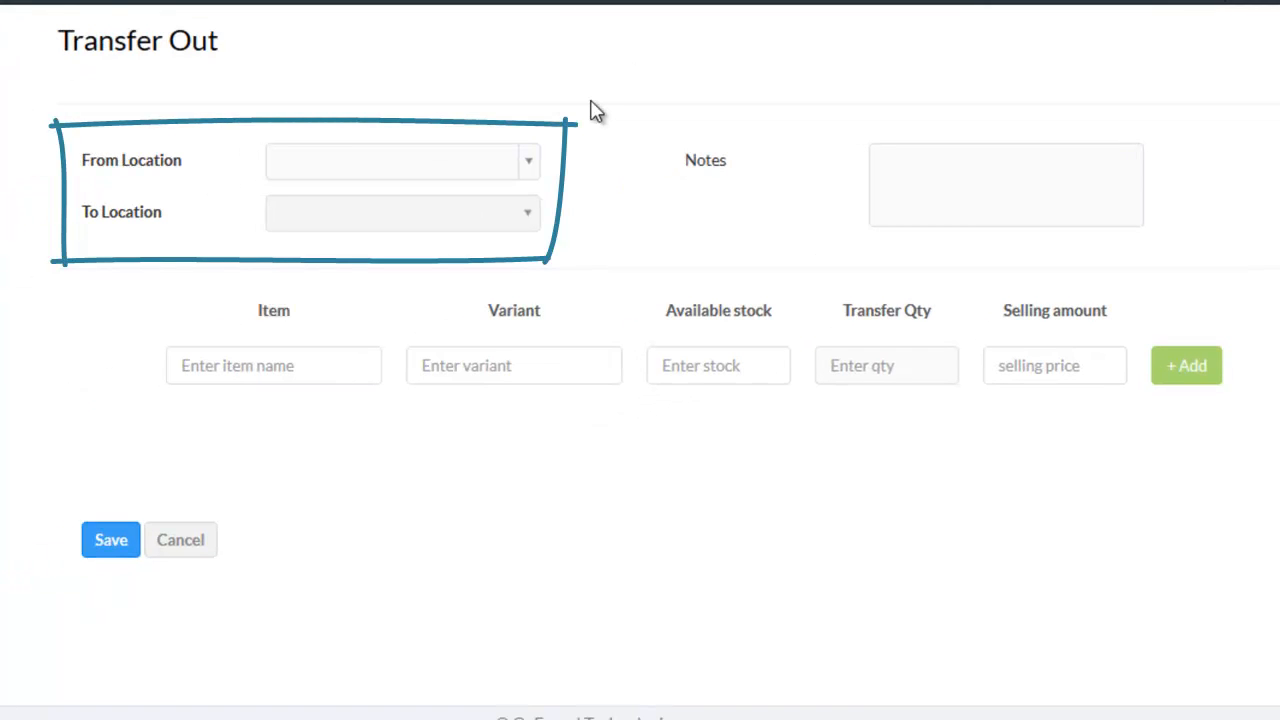
{"action": "left_click", "coordinate": [401, 160]}
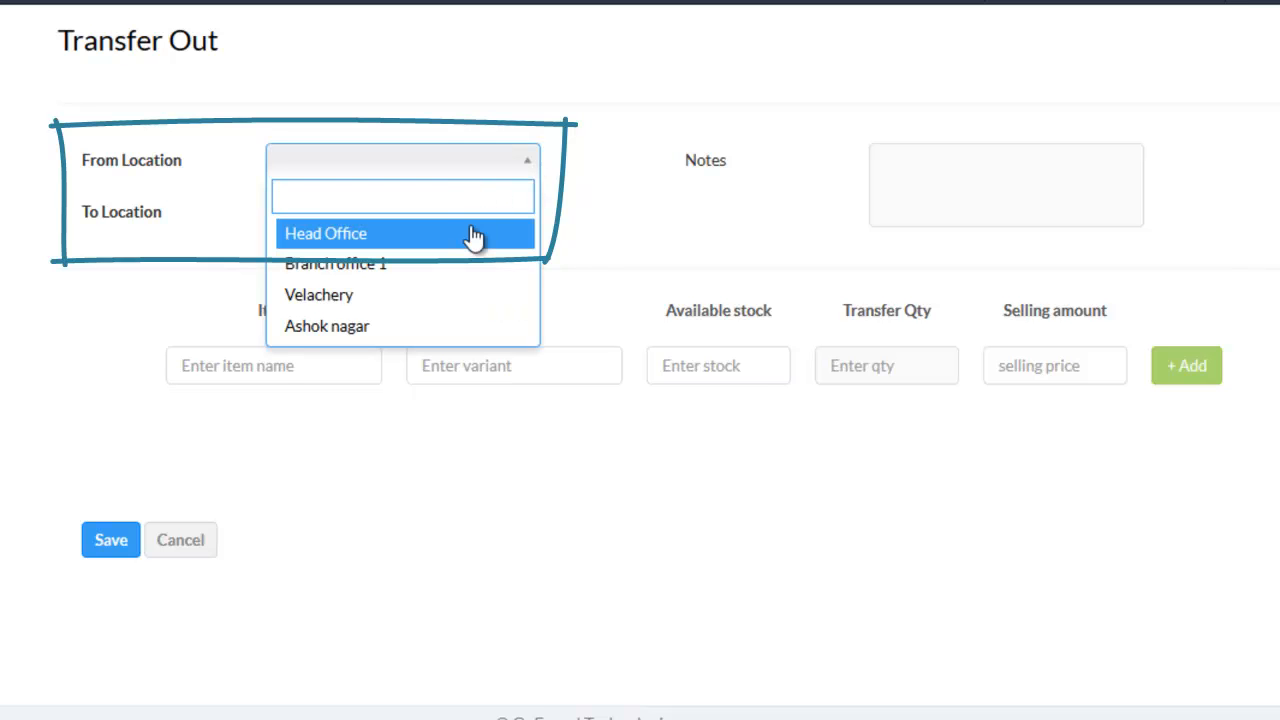
{"action": "left_click", "coordinate": [336, 264]}
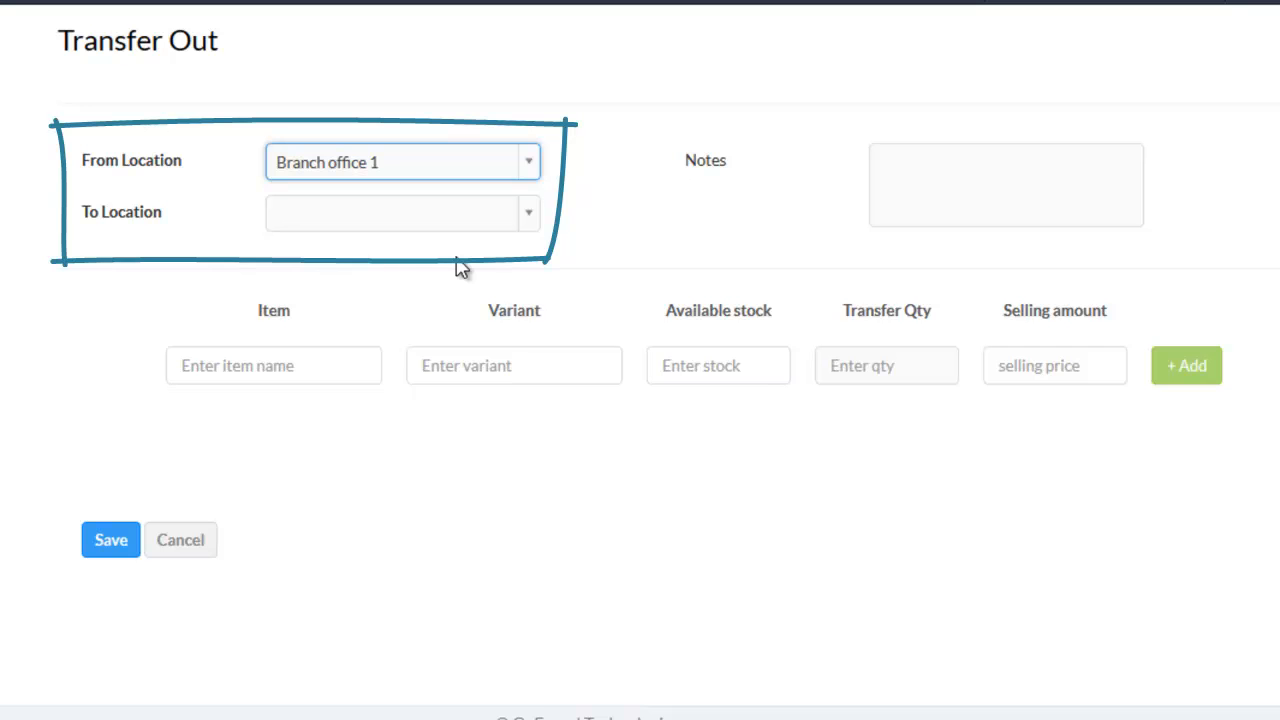
{"action": "left_click", "coordinate": [401, 212]}
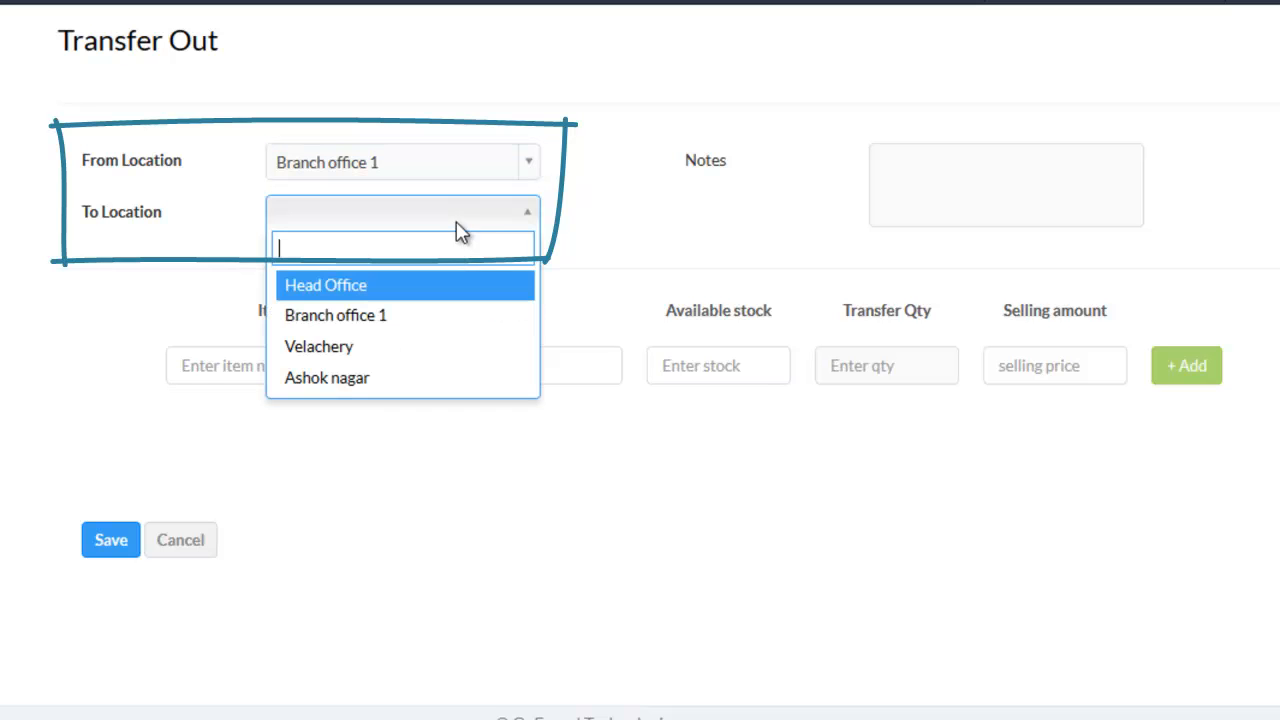
{"action": "left_click", "coordinate": [325, 285]}
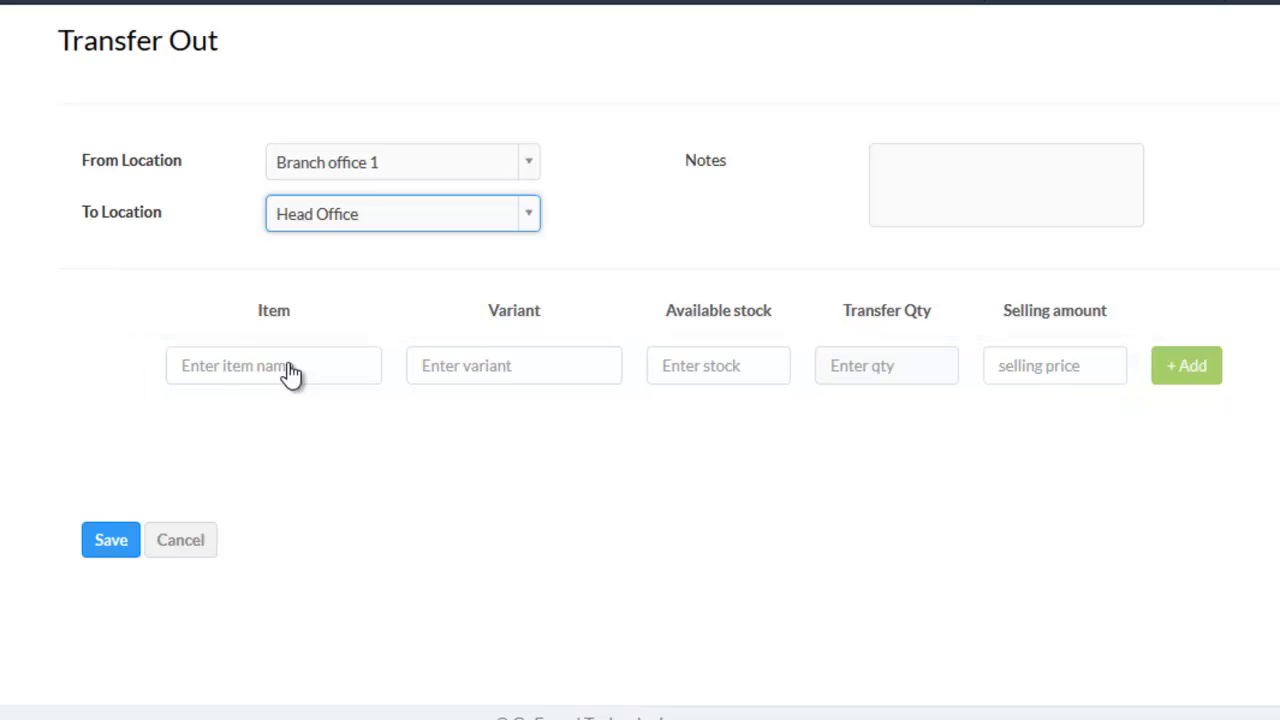
- Add the Red Velvet Cake line and save transfer out TO no-2 with three cakes
{"action": "left_click", "coordinate": [273, 366]}
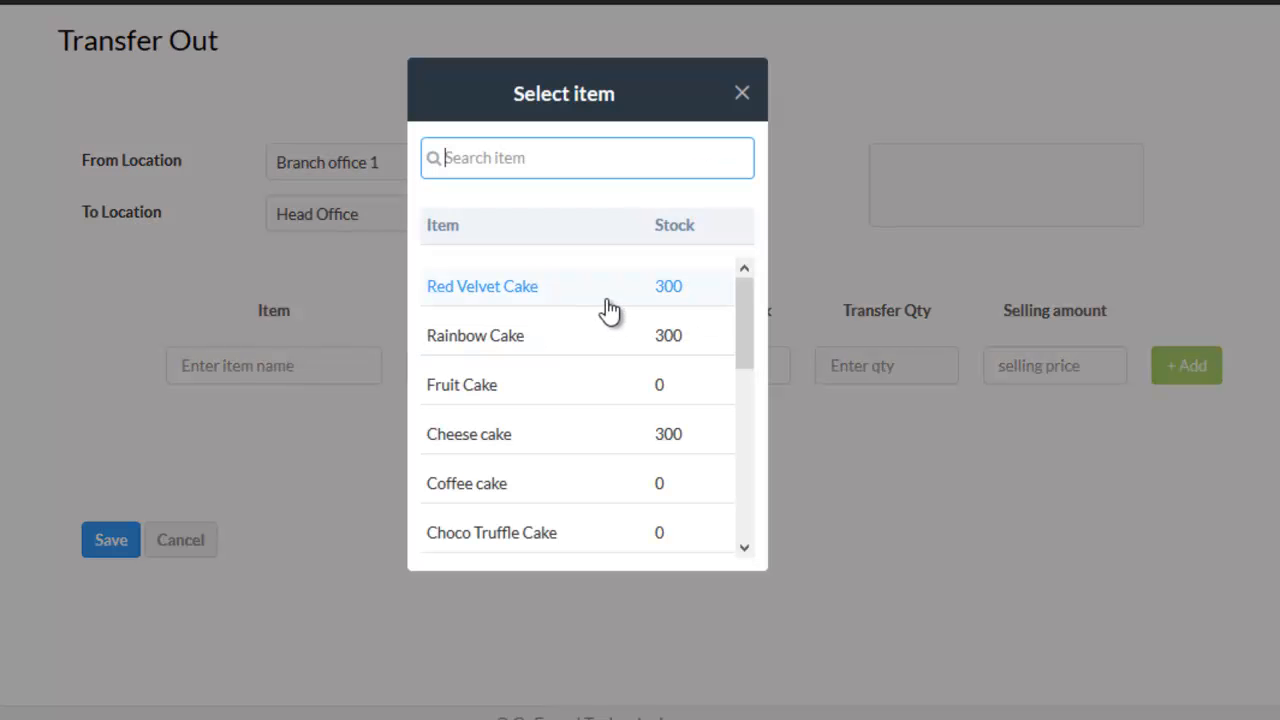
{"action": "left_click", "coordinate": [481, 287]}
{"action": "type", "text": "100"}
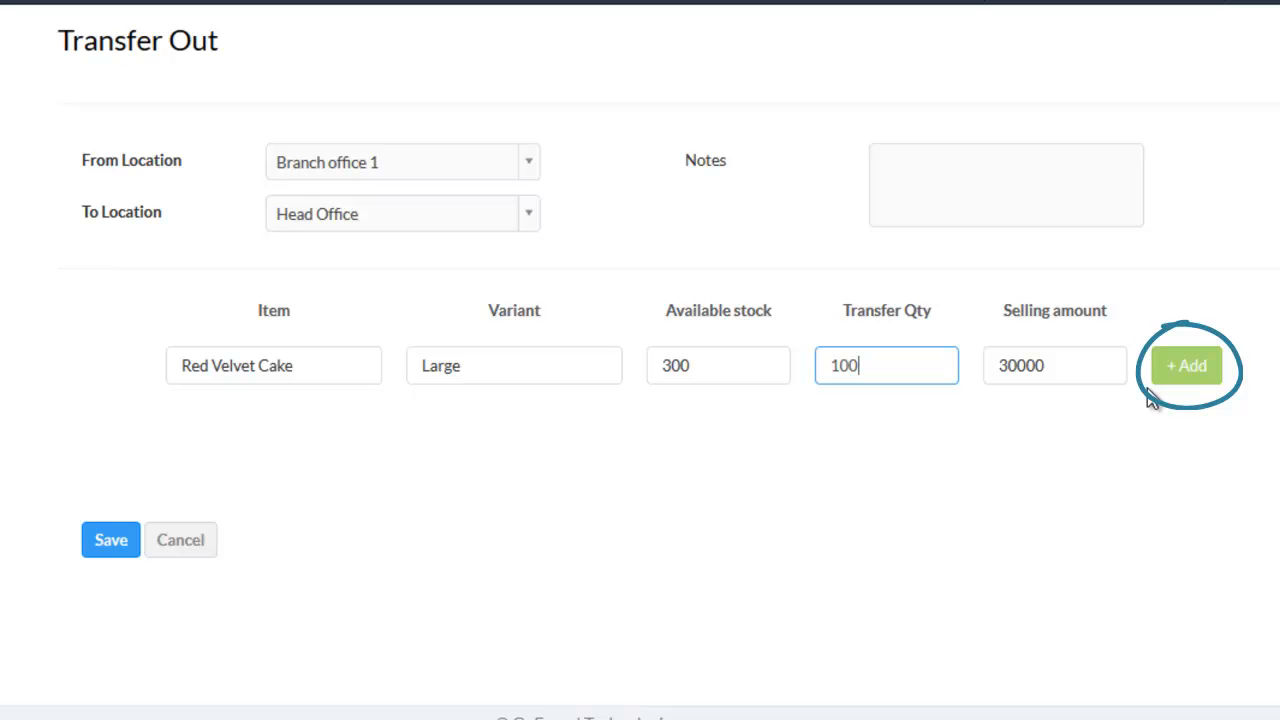
{"action": "left_click", "coordinate": [1184, 365]}
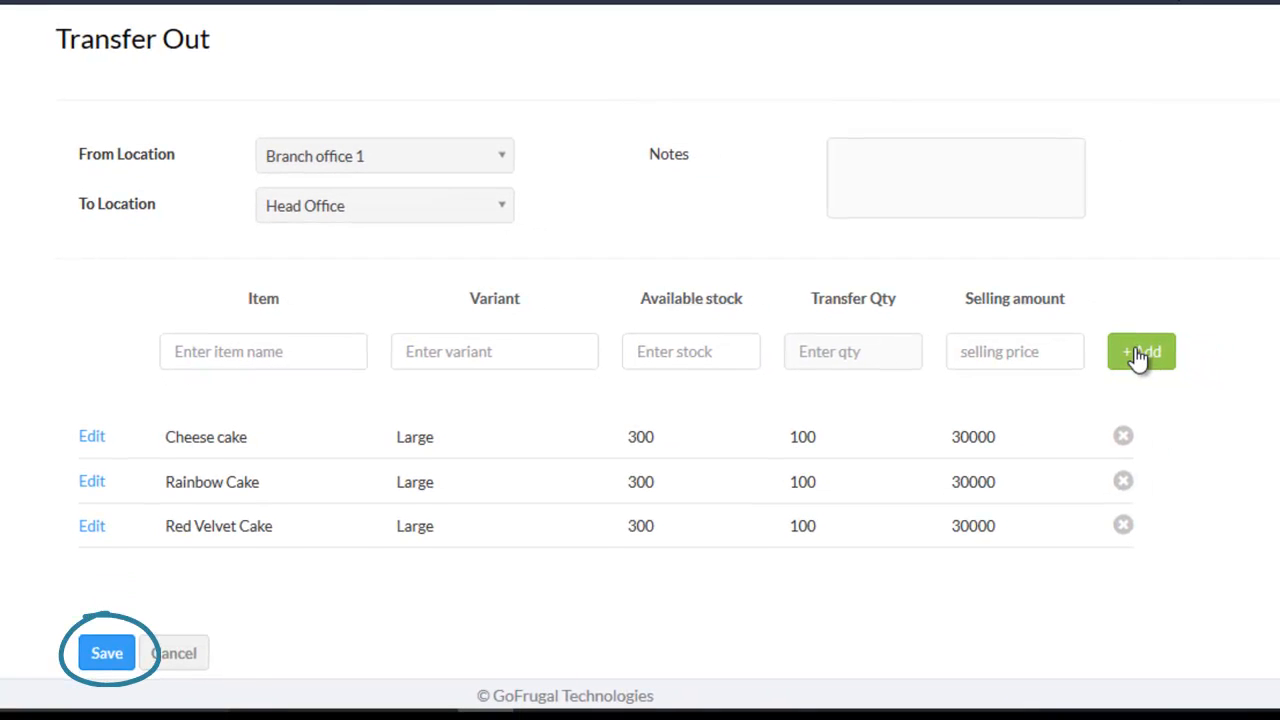
{"action": "mouse_move", "coordinate": [133, 667]}
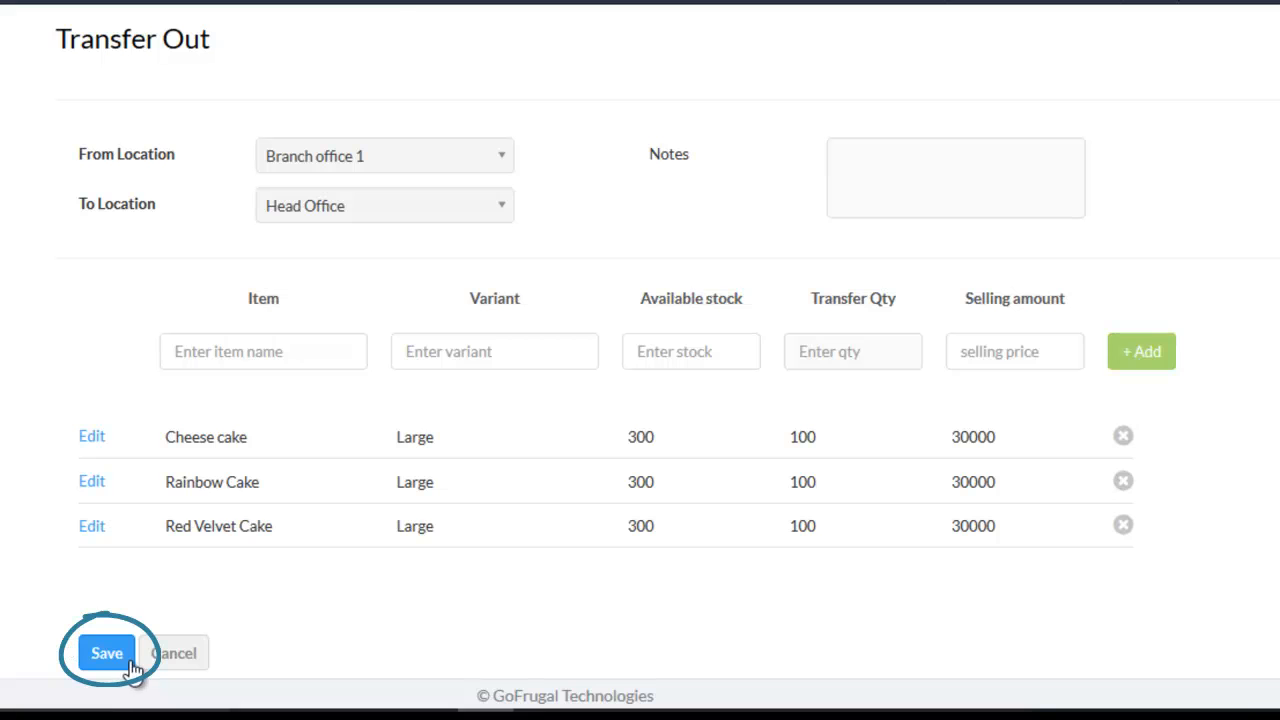
{"action": "left_click", "coordinate": [104, 652]}
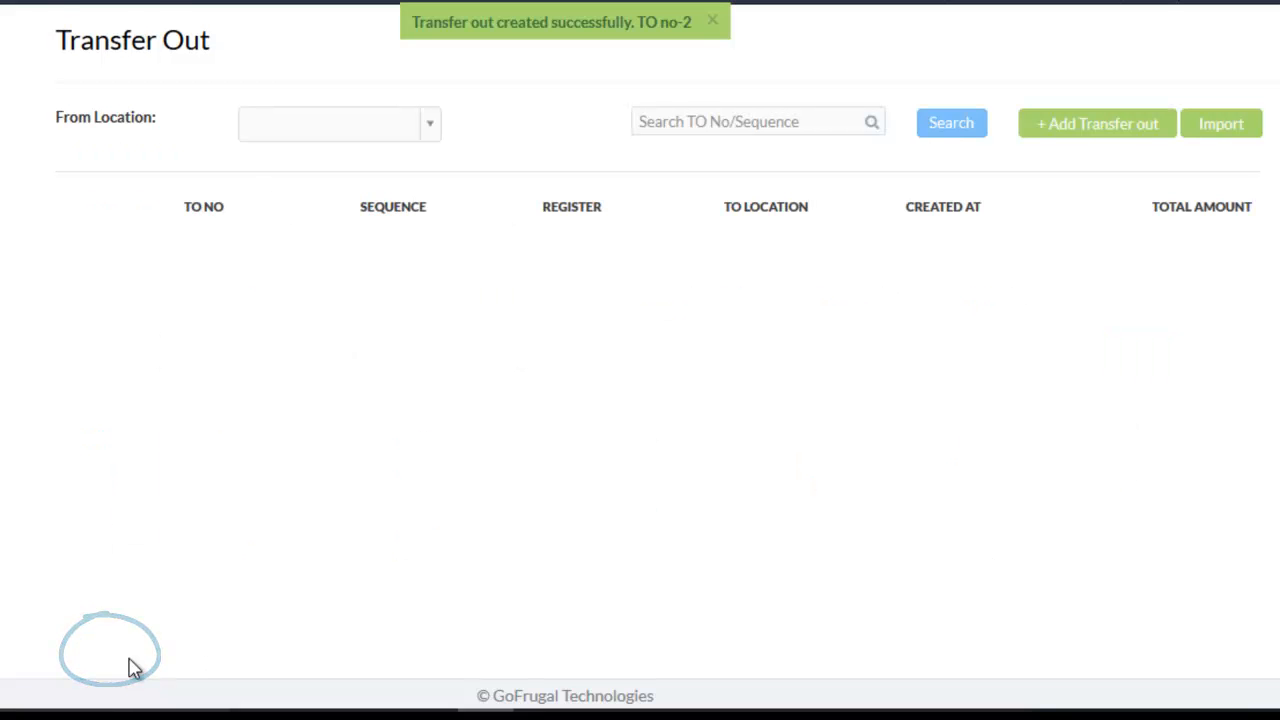
- Open the Transfer Out Details report from the Inventory card in Reports
{"action": "left_click", "coordinate": [709, 21]}
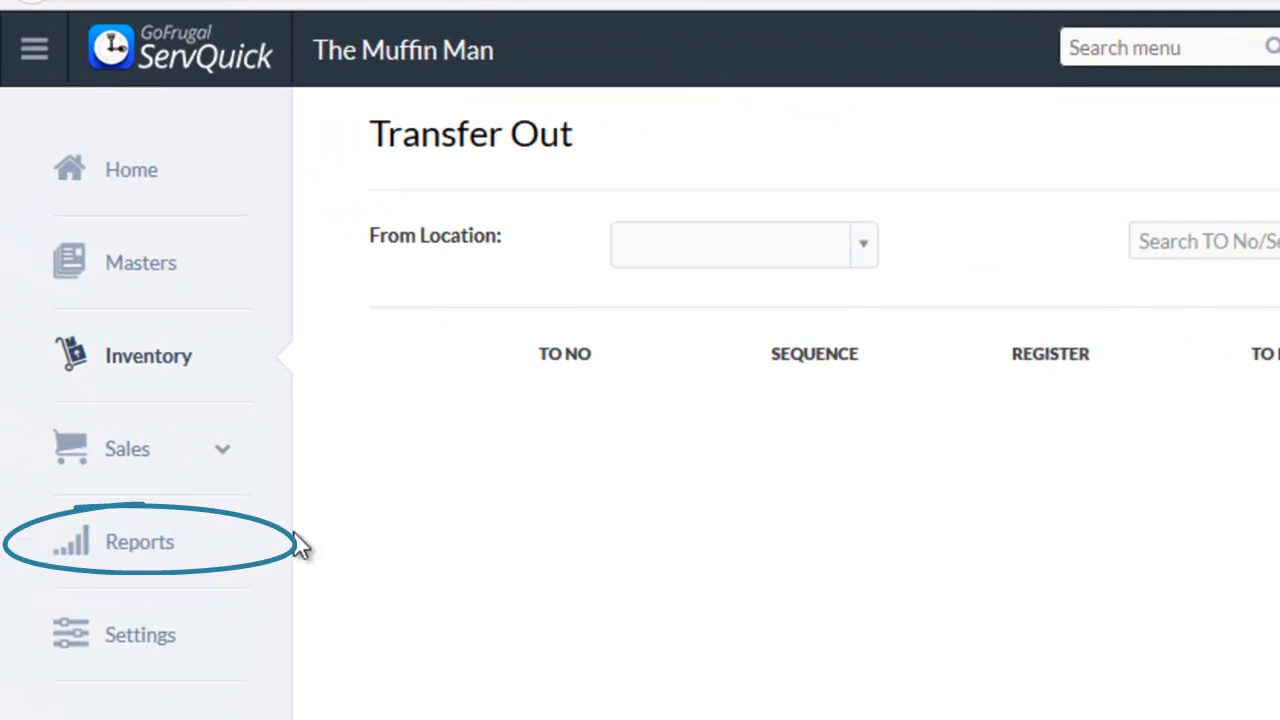
{"action": "left_click", "coordinate": [145, 543]}
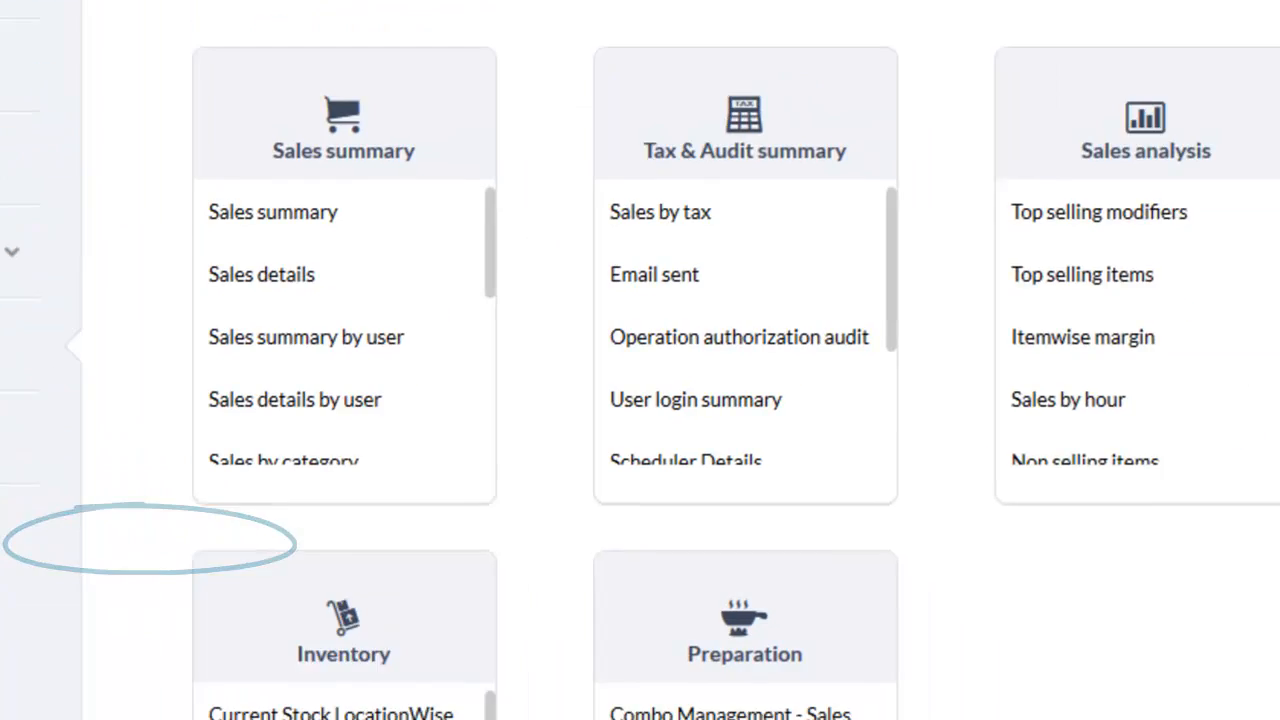
{"action": "scroll", "scroll_direction": "down", "scroll_amount": 3}
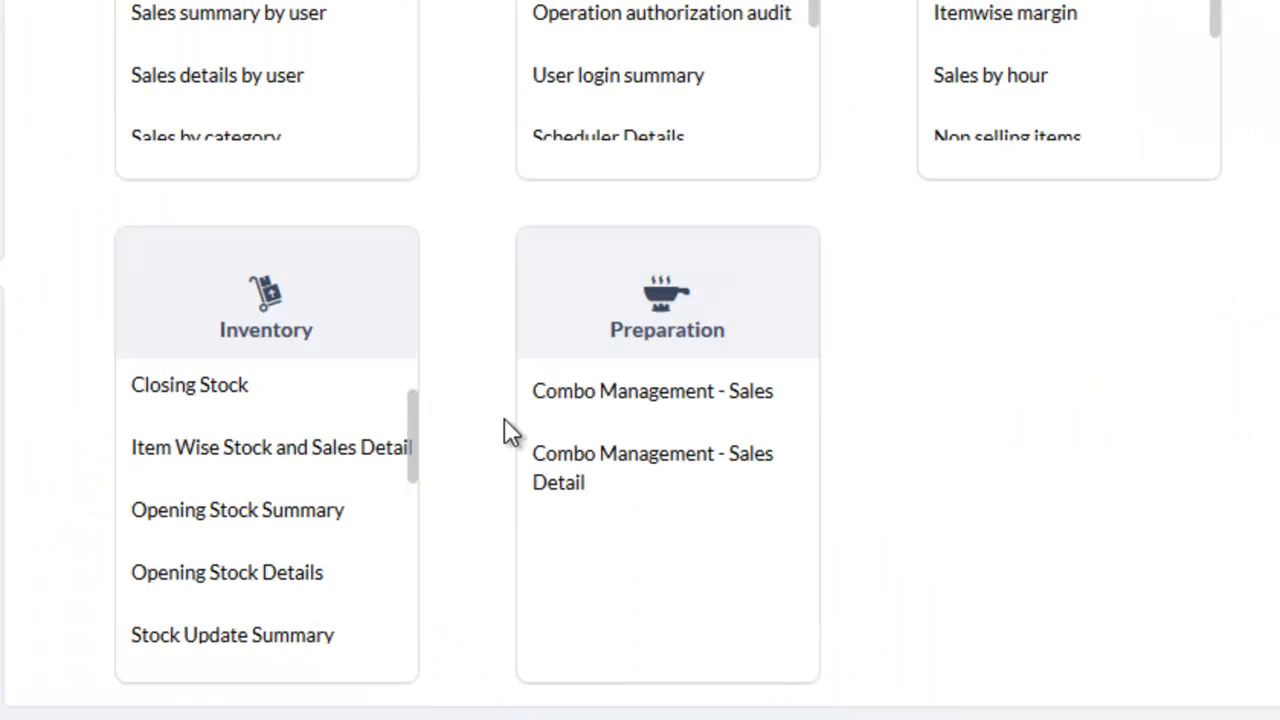
{"action": "scroll", "scroll_direction": "down", "scroll_amount": 3}
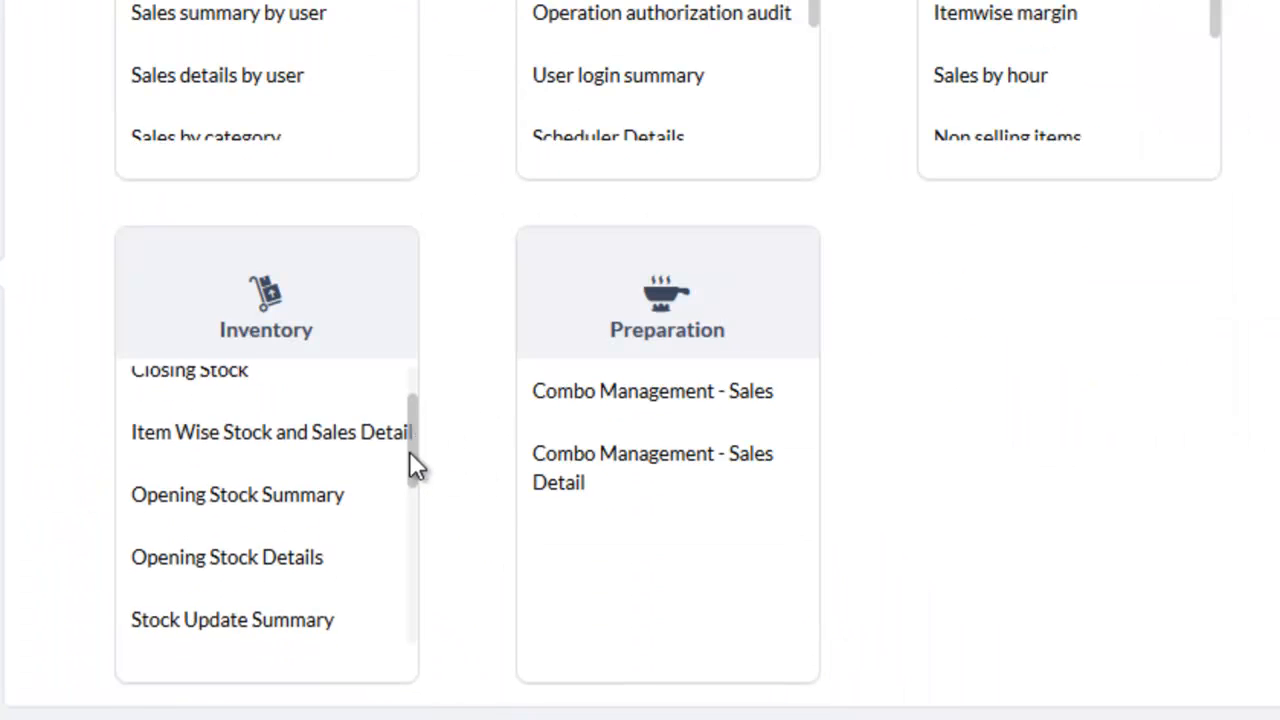
{"action": "scroll", "scroll_direction": "down", "scroll_amount": 3}
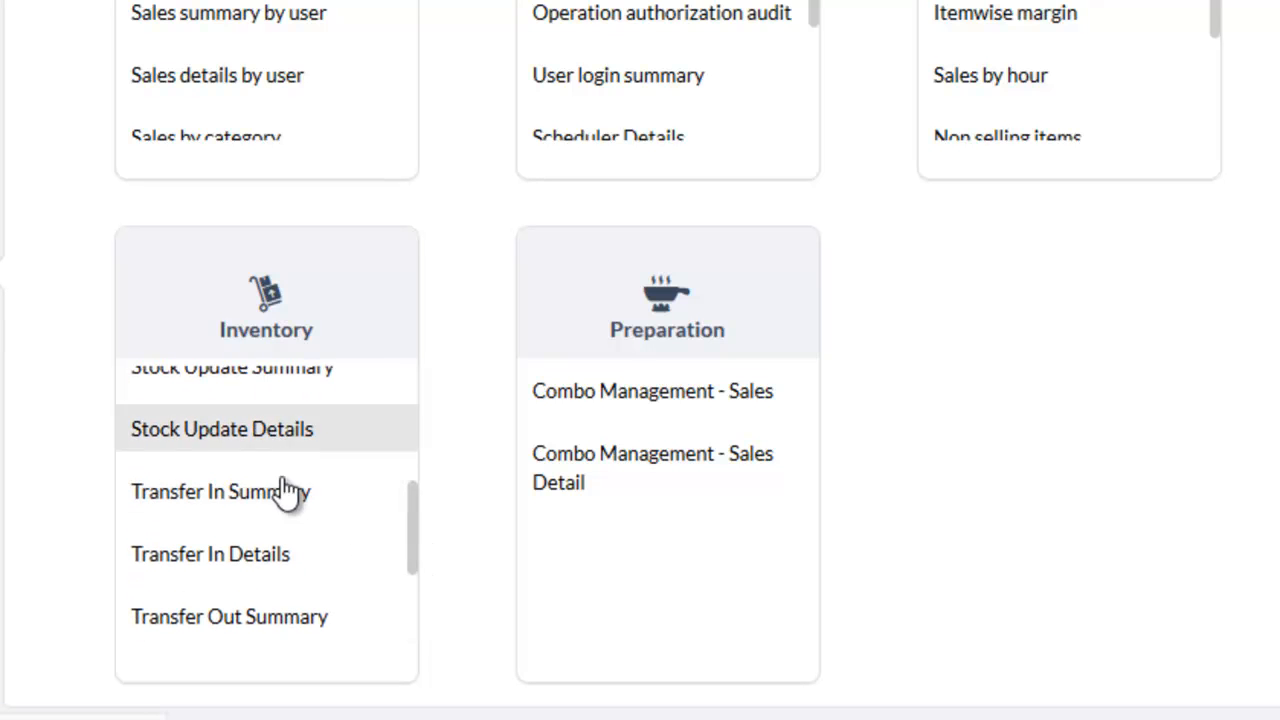
{"action": "mouse_move", "coordinate": [420, 540]}
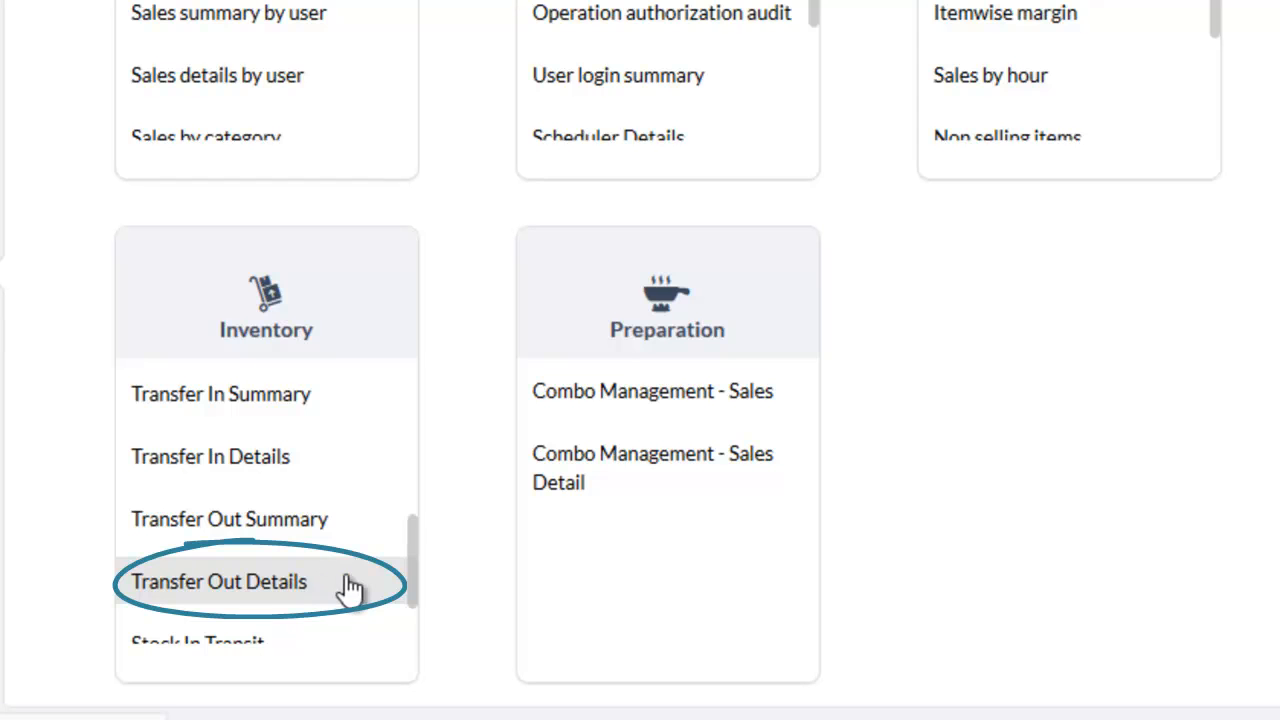
{"action": "left_click", "coordinate": [221, 581]}
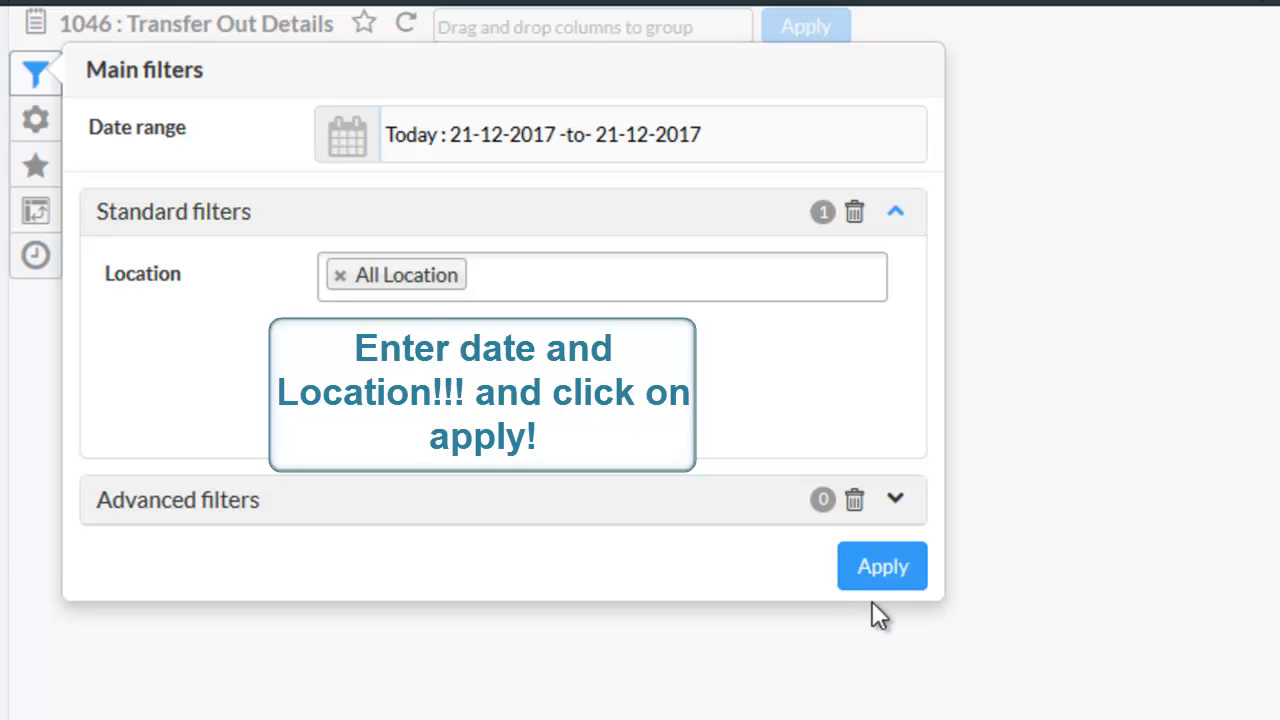
{"action": "left_click", "coordinate": [881, 566]}
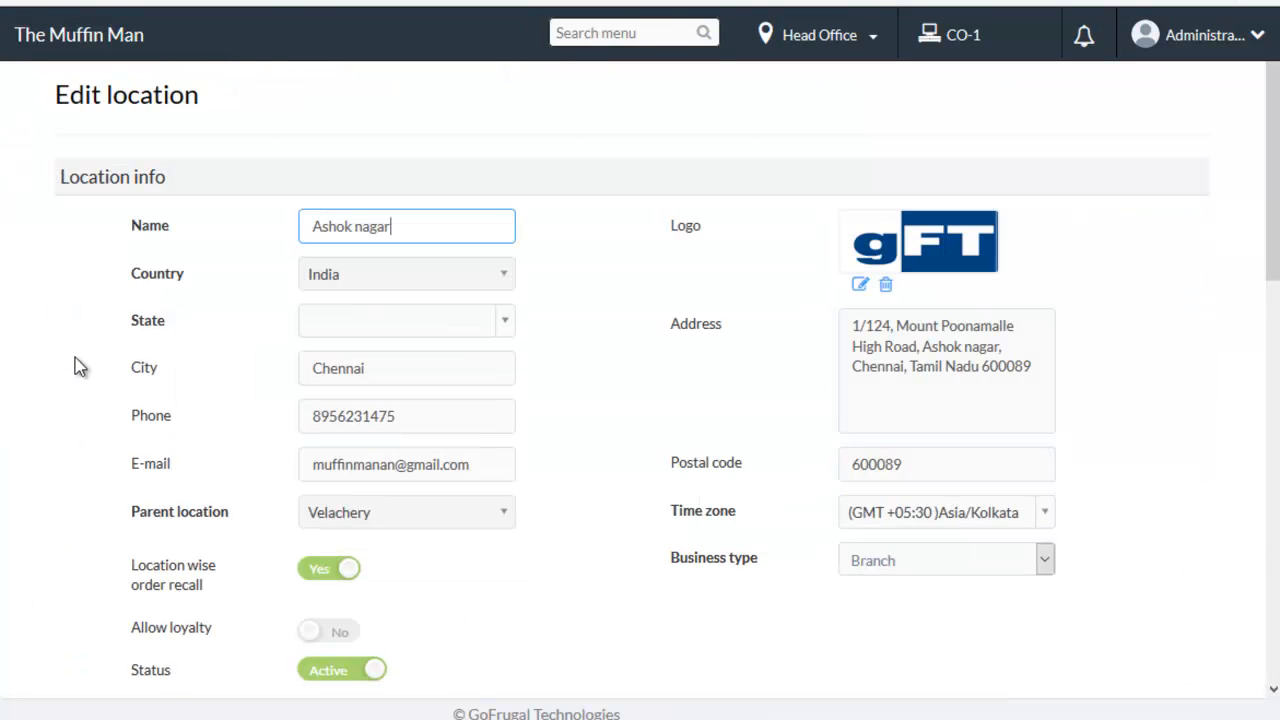
- Scroll Ashok nagar's location settings to Configurations, showing Cost-based transfer out tax
{"action": "scroll", "scroll_direction": "down", "scroll_amount": 3}
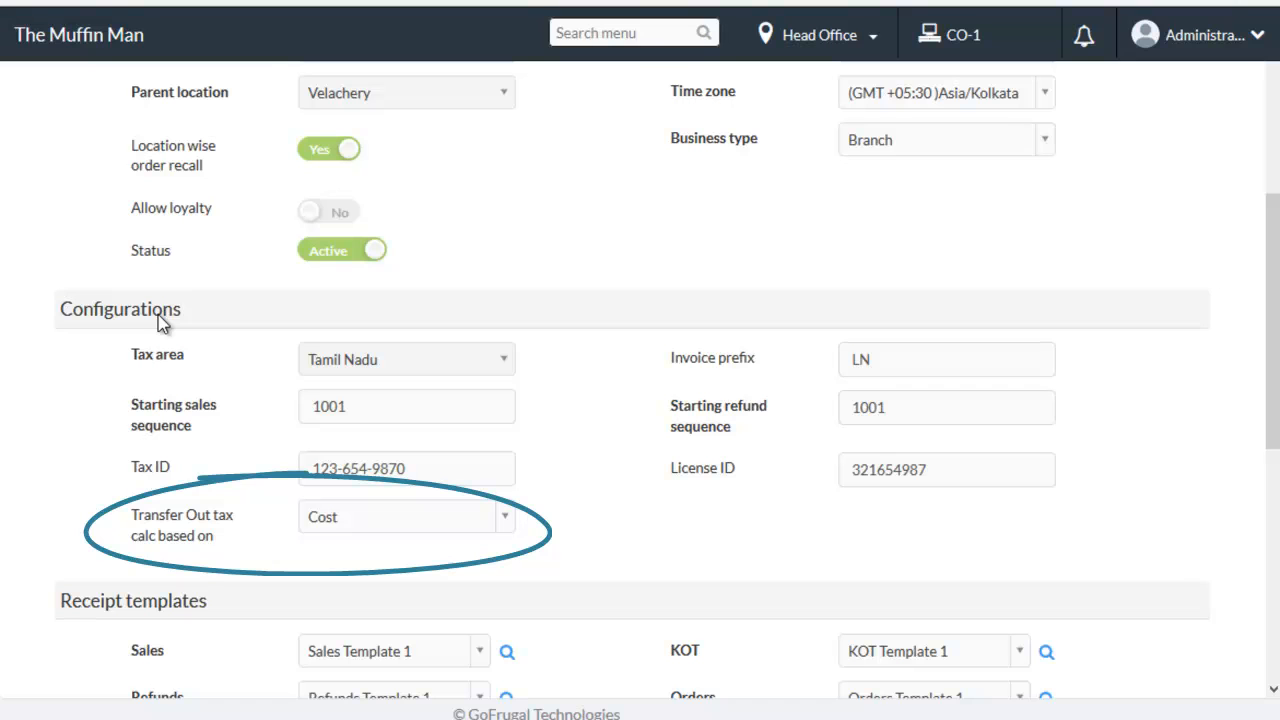
{"action": "mouse_move", "coordinate": [178, 535]}
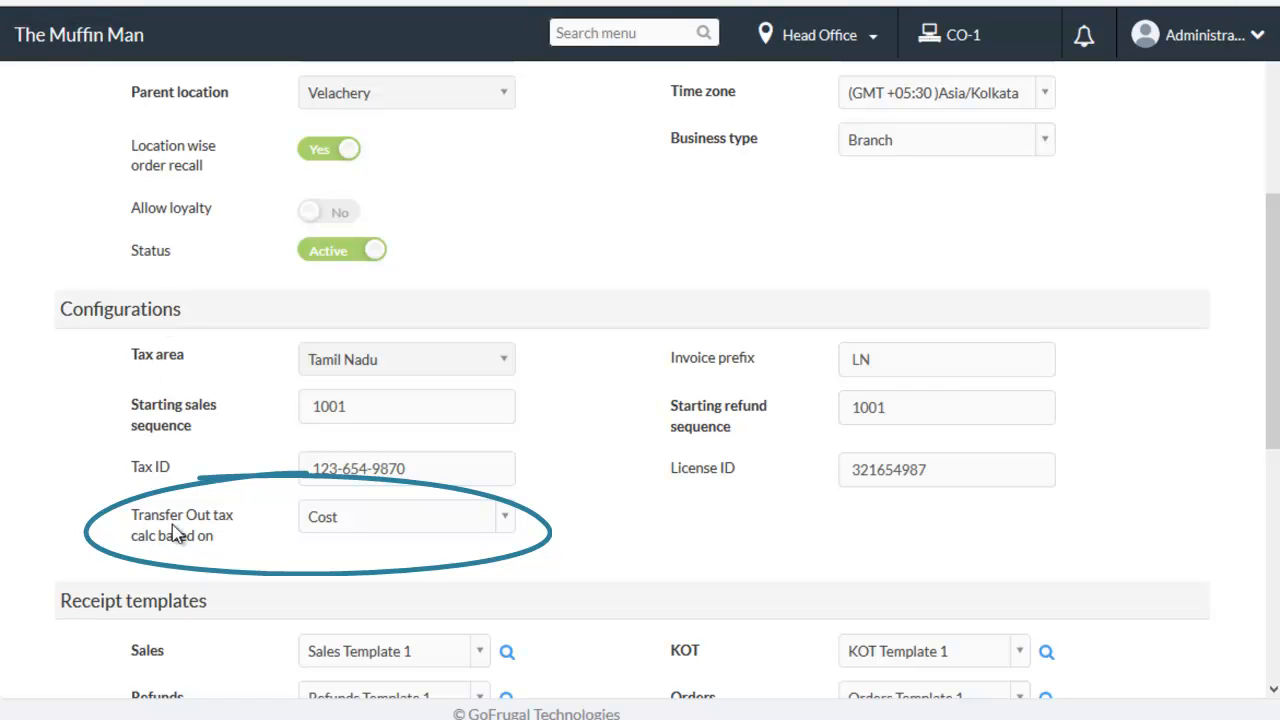
{"action": "mouse_move", "coordinate": [197, 550]}
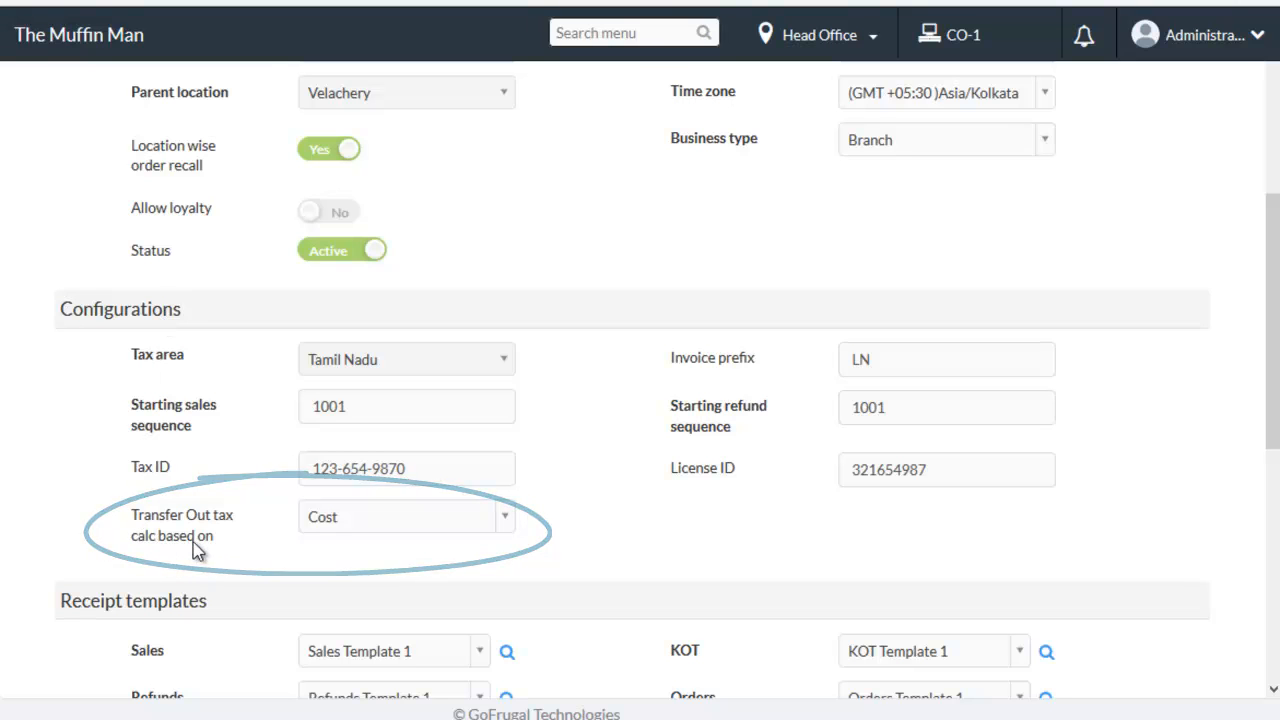